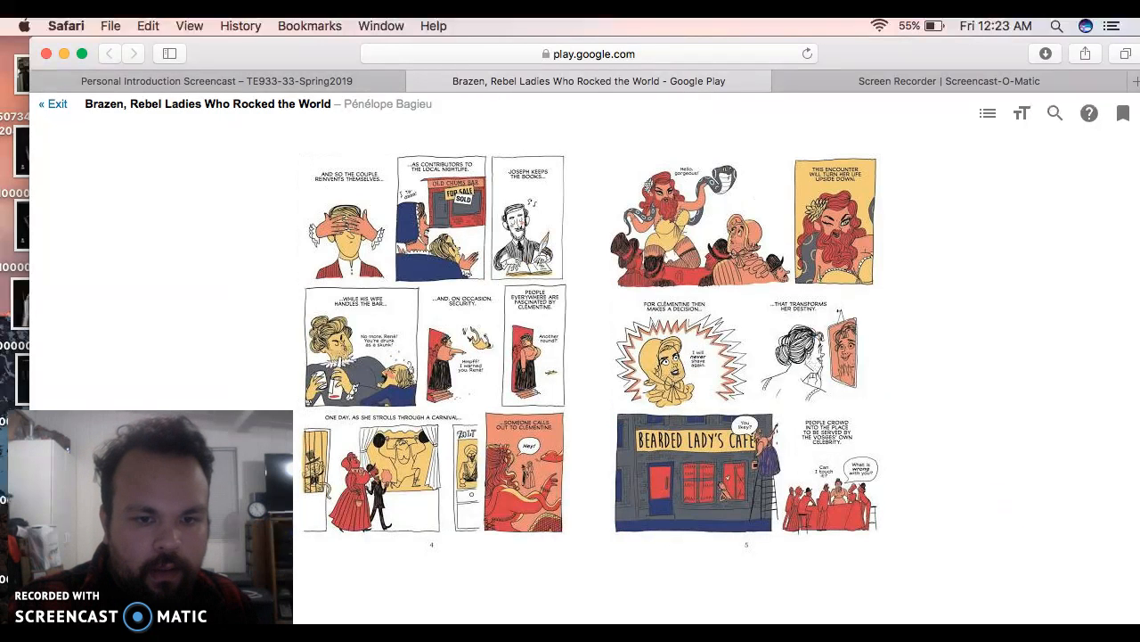
{"action": "mouse_move", "coordinate": [953, 437]}
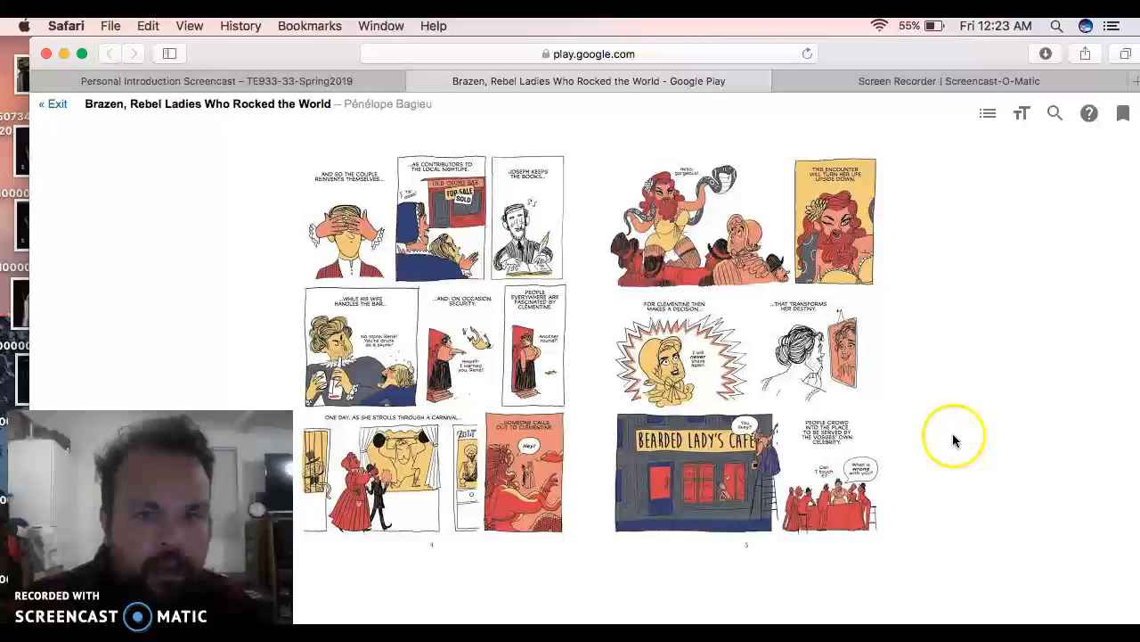